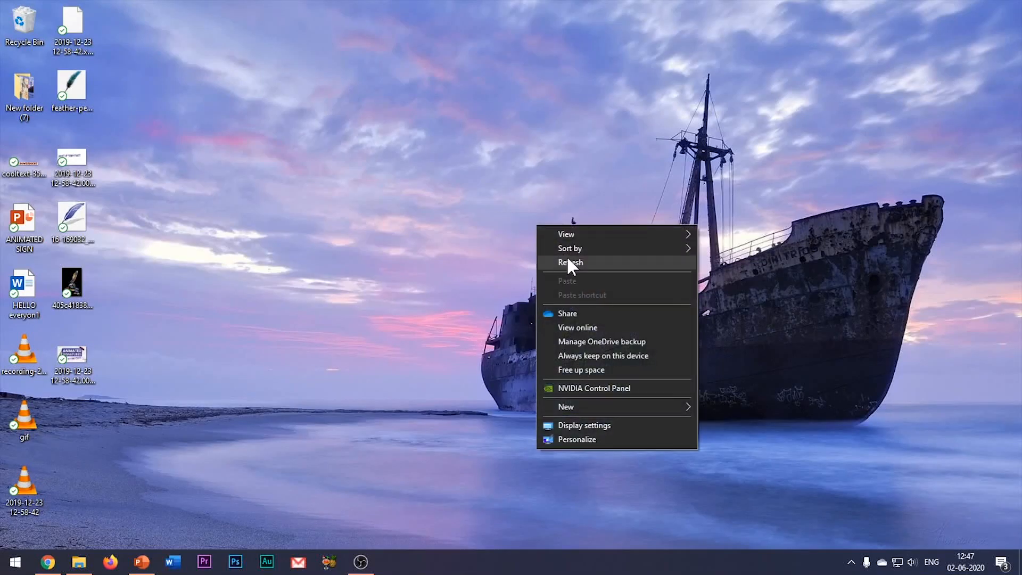
# Load the Economic Planning in India deck, glance at slide 2, and return to the first Introduction slide
pyautogui.click(570, 262)
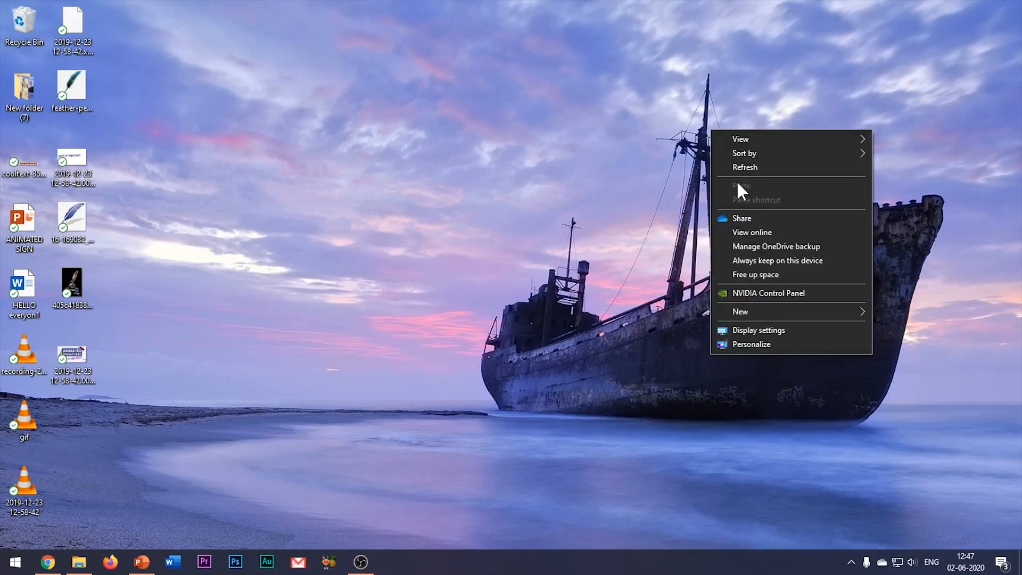
pyautogui.click(493, 275)
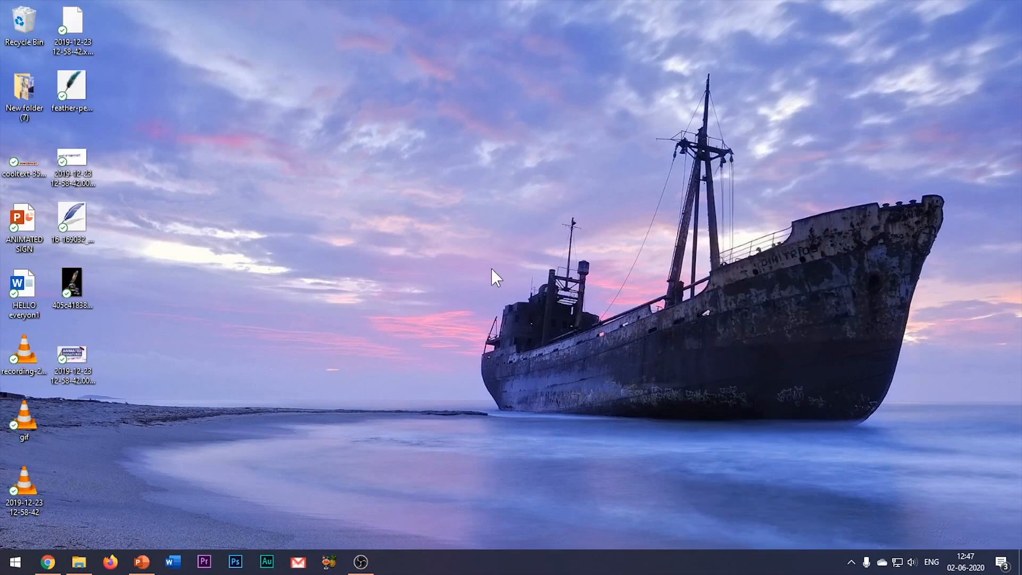
pyautogui.click(141, 561)
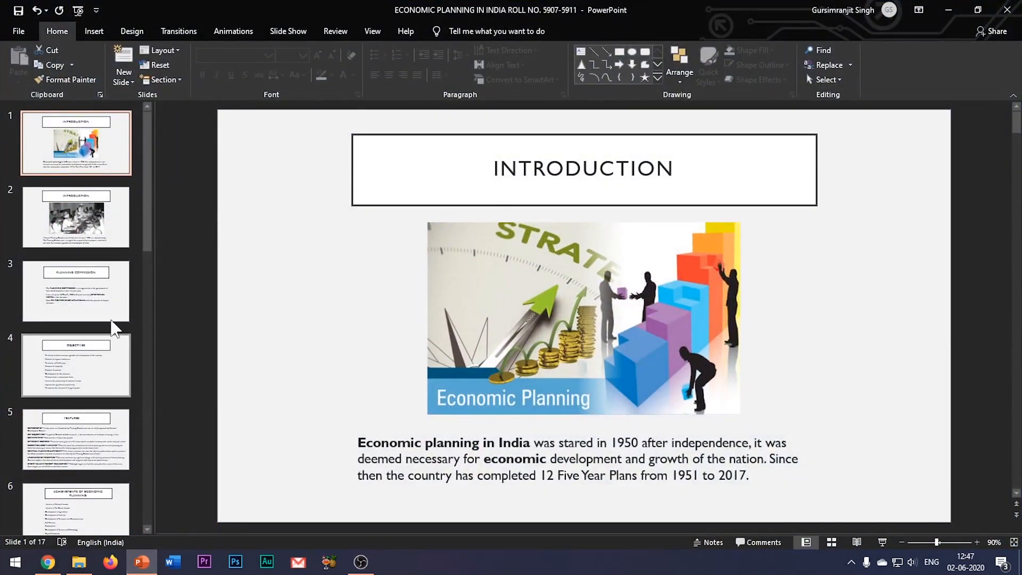
pyautogui.click(76, 217)
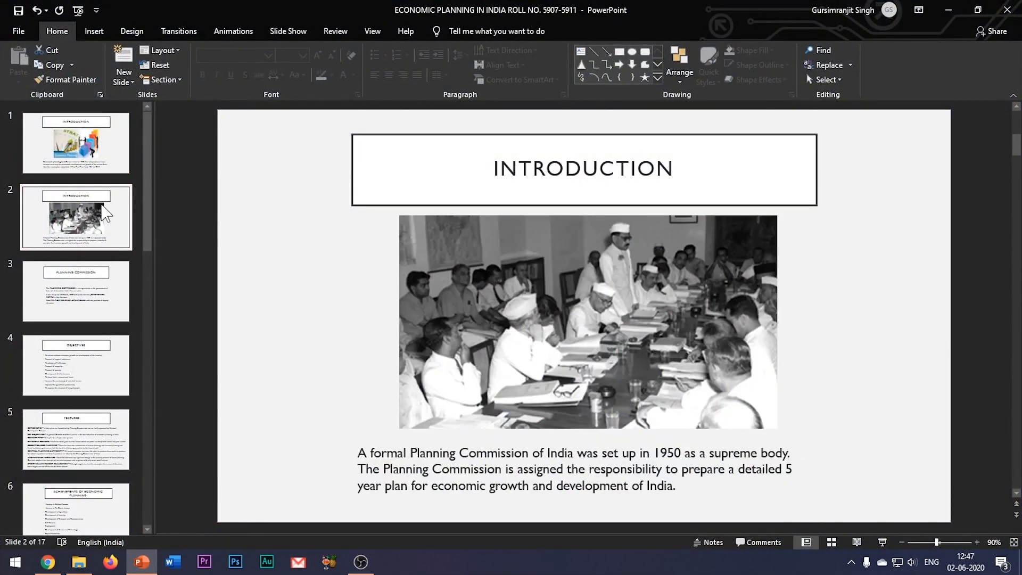
pyautogui.click(75, 143)
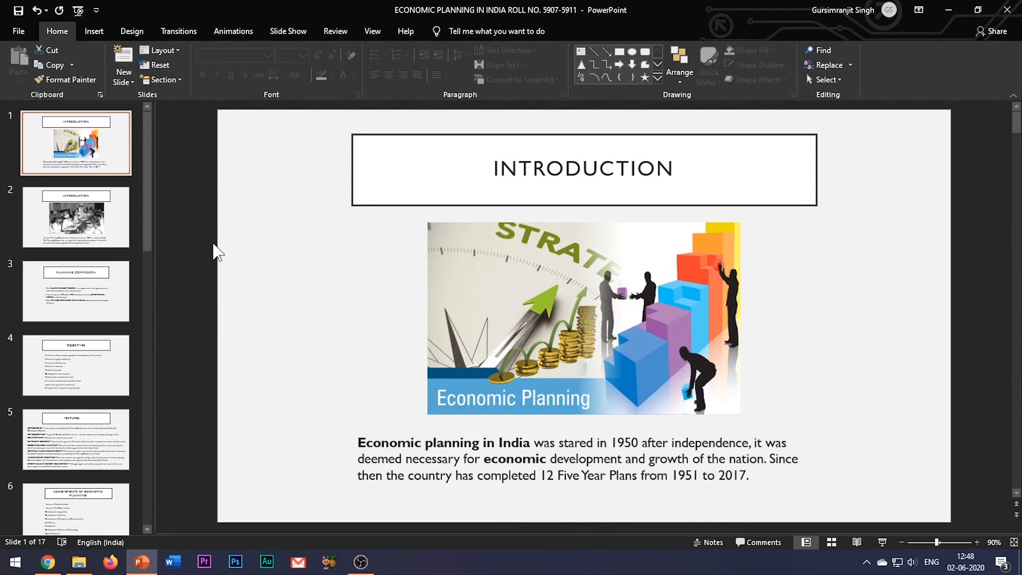
# Bring up the Slide Size choices from the Design ribbon
pyautogui.click(131, 31)
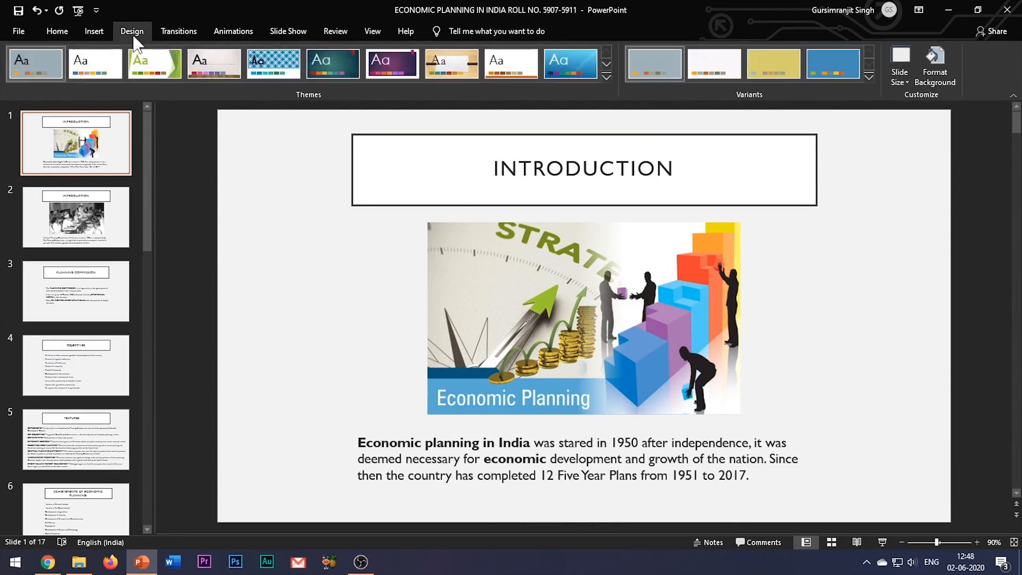
pyautogui.moveTo(876, 169)
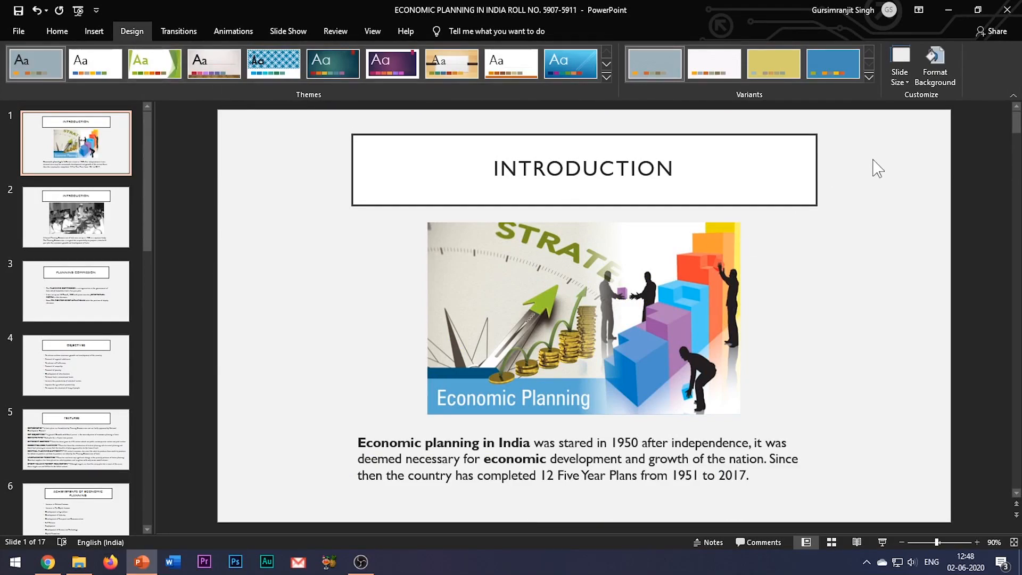
pyautogui.click(900, 66)
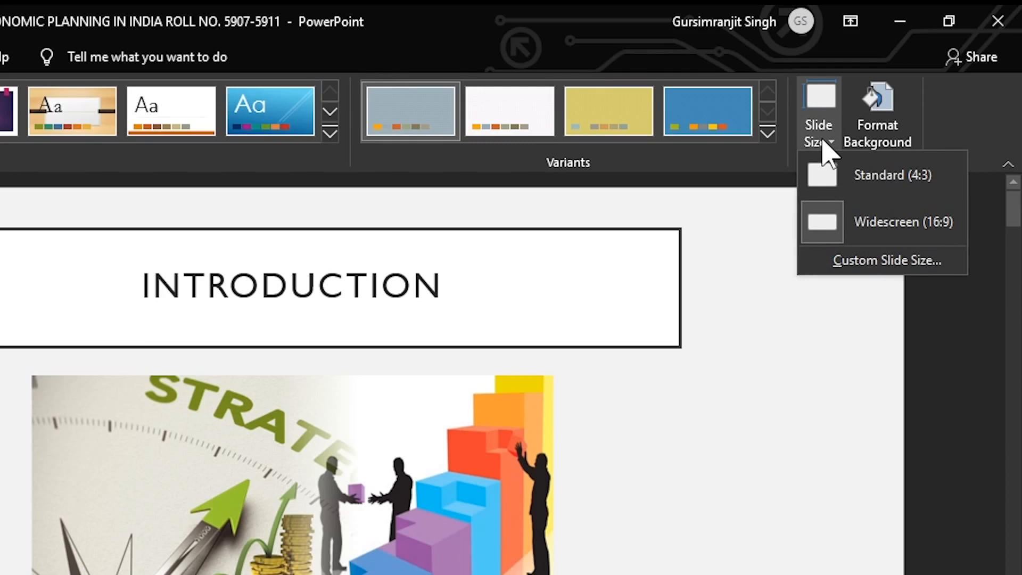
pyautogui.moveTo(867, 231)
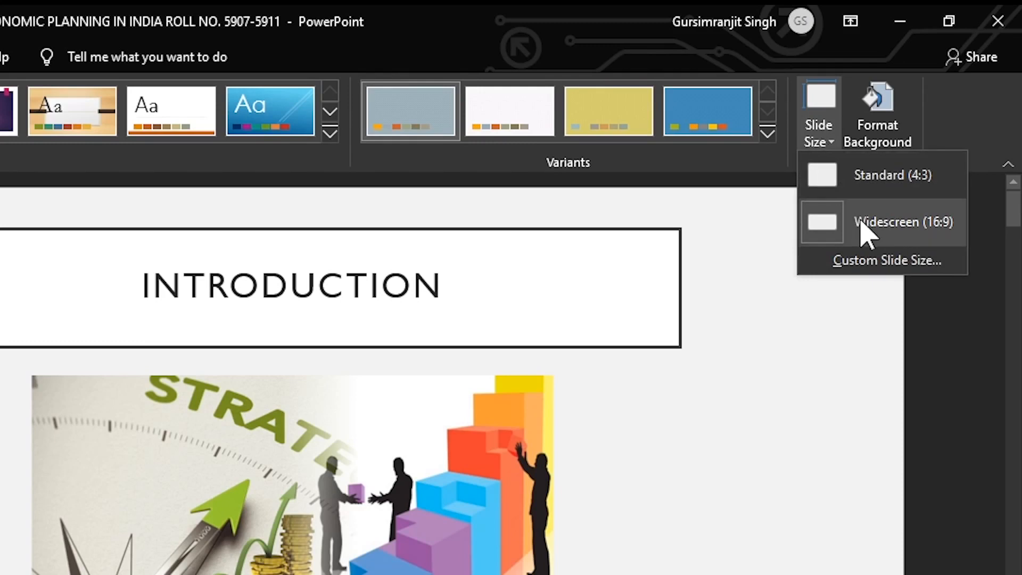
pyautogui.moveTo(881, 242)
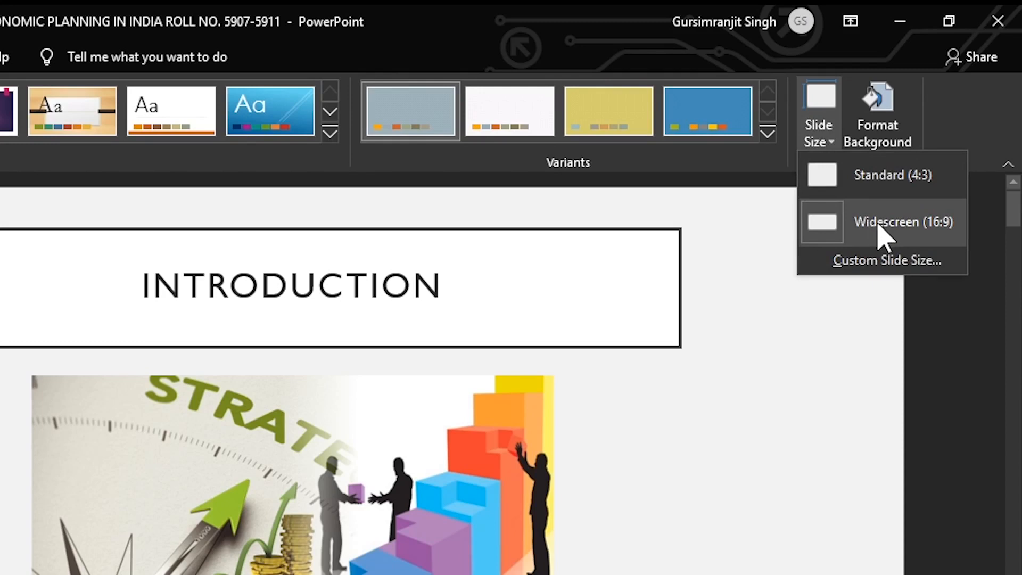
pyautogui.moveTo(933, 189)
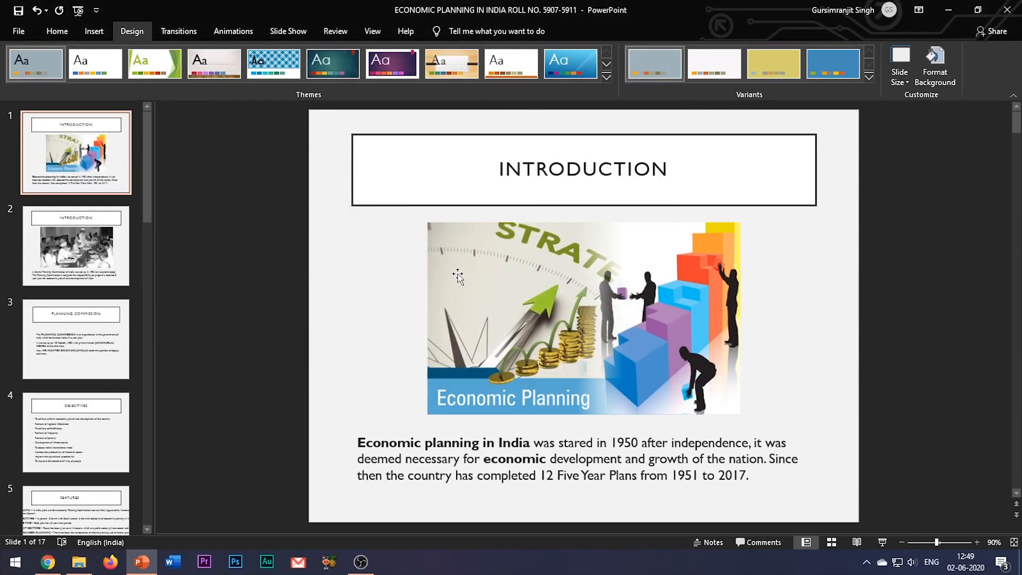
pyautogui.moveTo(52, 265)
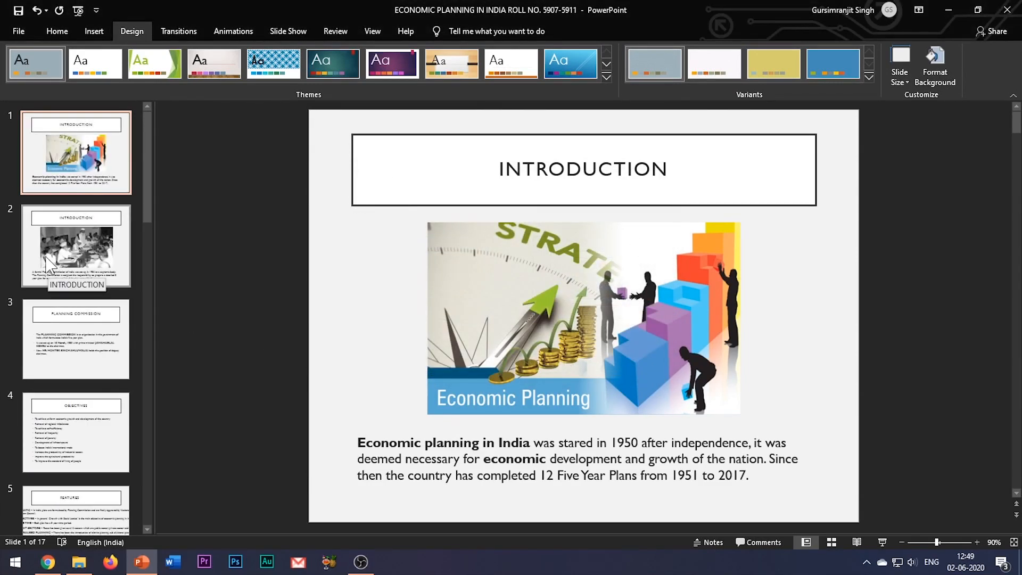
# Move to the Features slide, restore widescreen after the 4:3 trial, and reopen the Slide Size choices
pyautogui.click(75, 246)
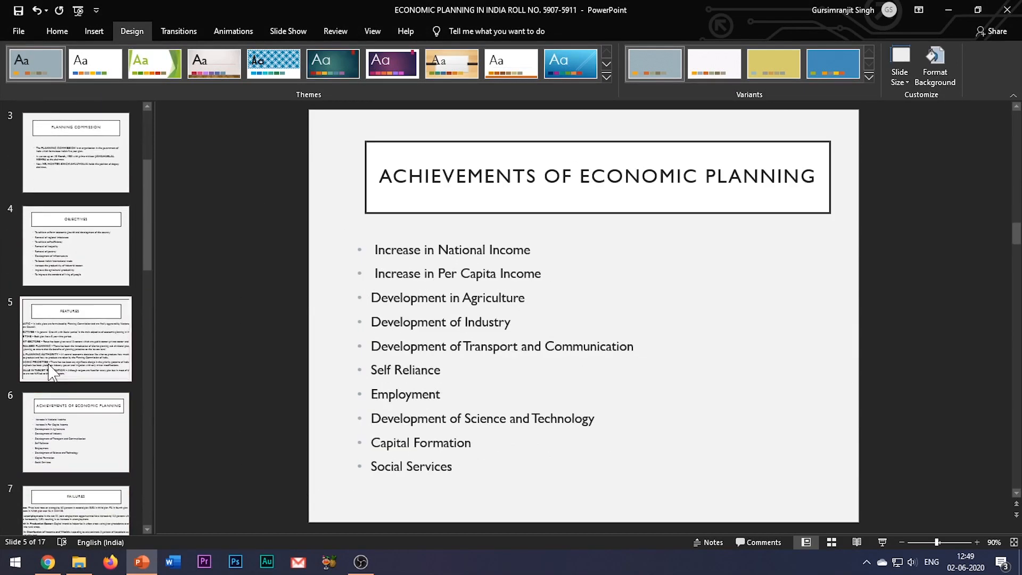
pyautogui.click(76, 338)
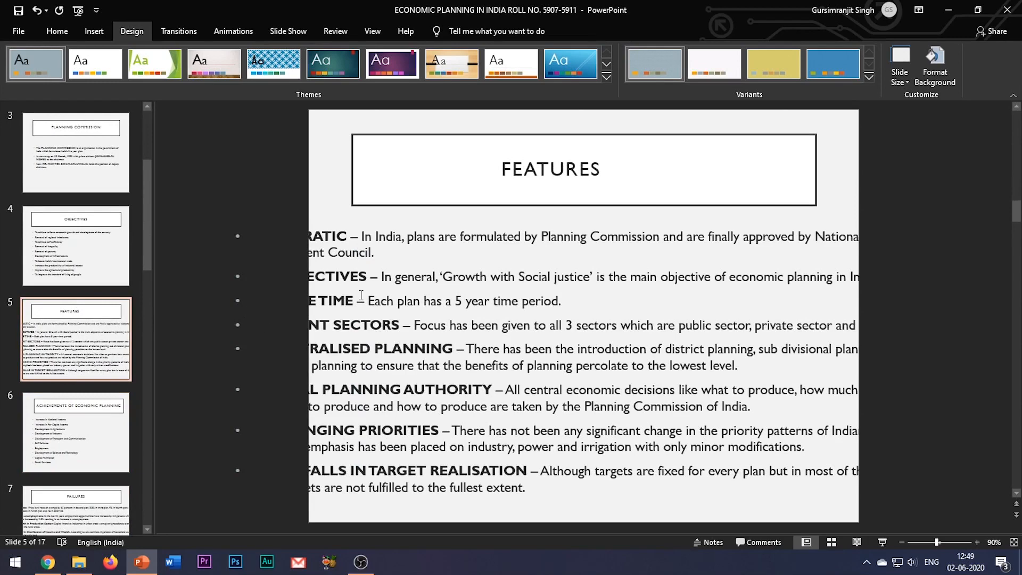
pyautogui.click(580, 359)
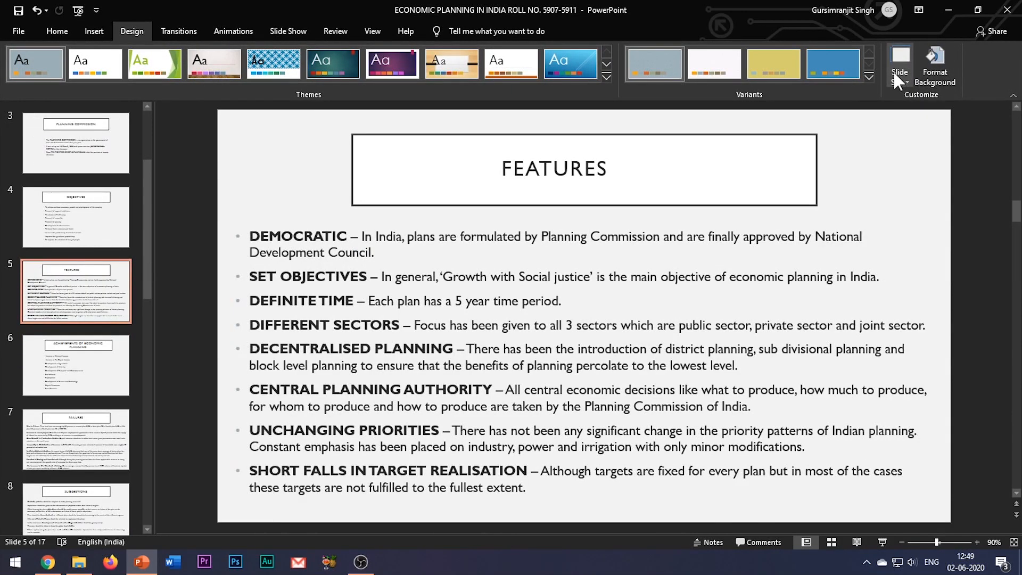
pyautogui.click(901, 65)
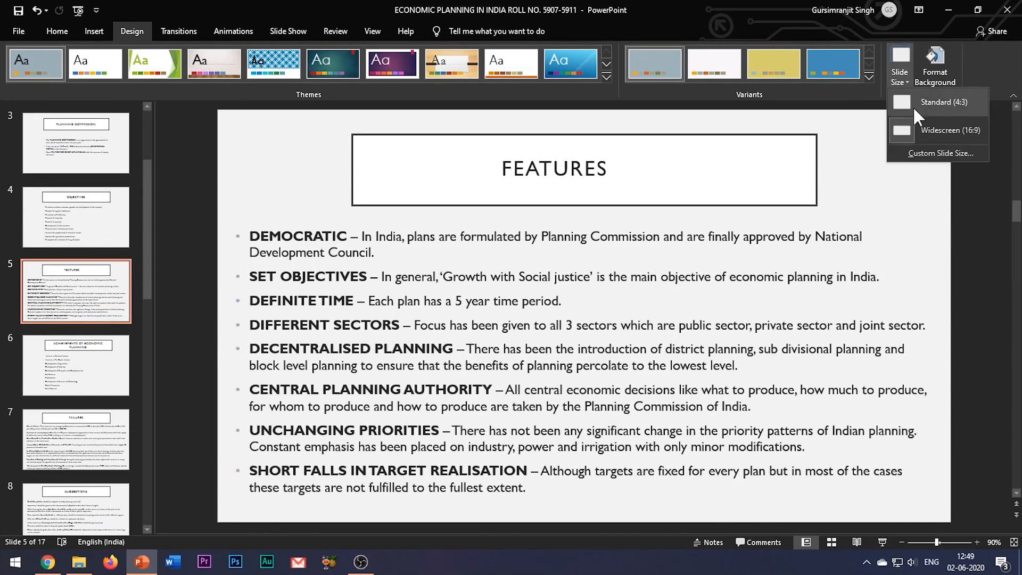
# Switch the deck to Standard 4:3 with Ensure Fit scaling and show slide 16's NITI Aayog chart
pyautogui.click(943, 102)
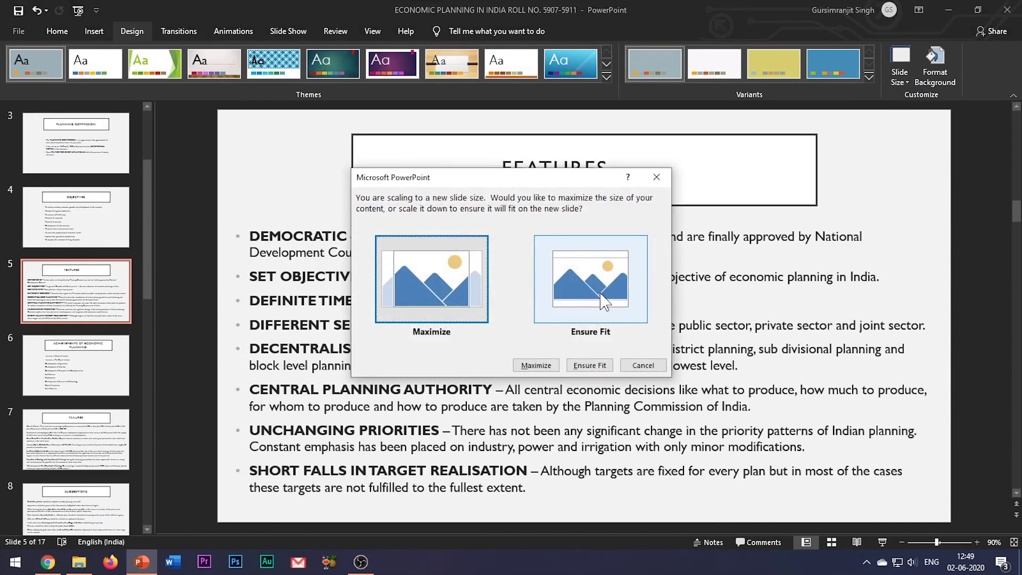
pyautogui.click(589, 366)
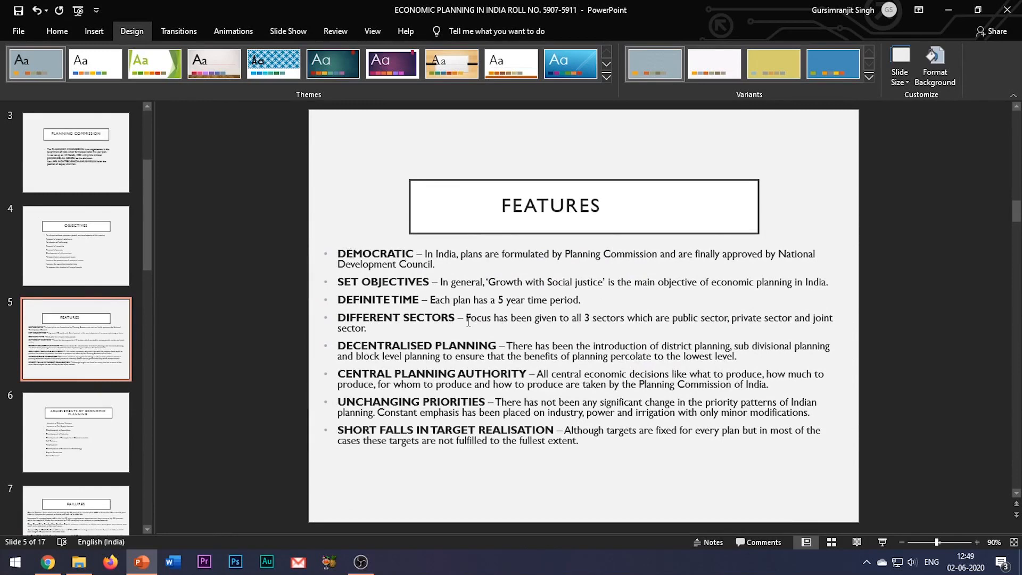
pyautogui.click(75, 381)
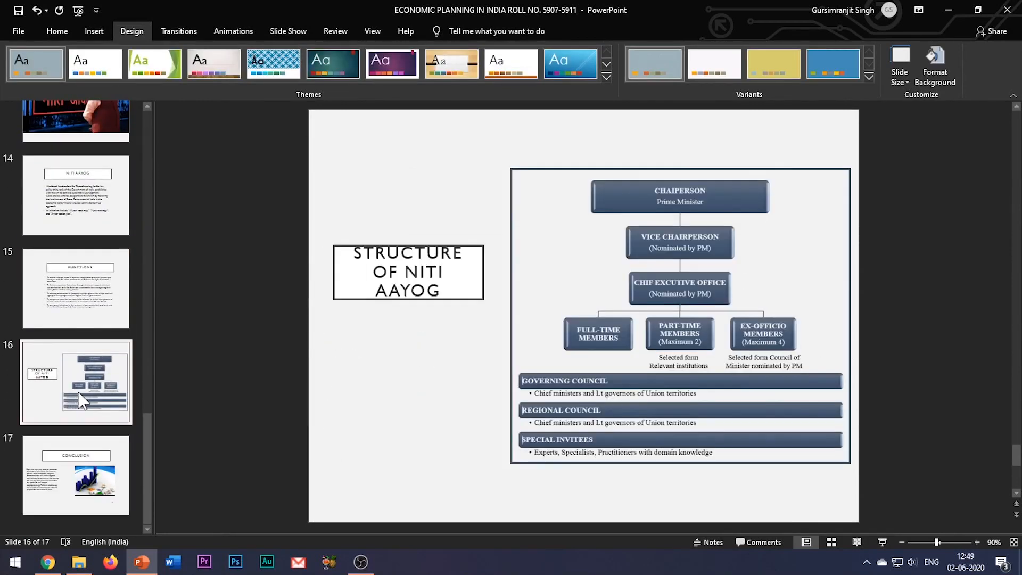
# In Custom Slide Size, browse the preset size list and select the width value for a 1920 entry
pyautogui.click(900, 64)
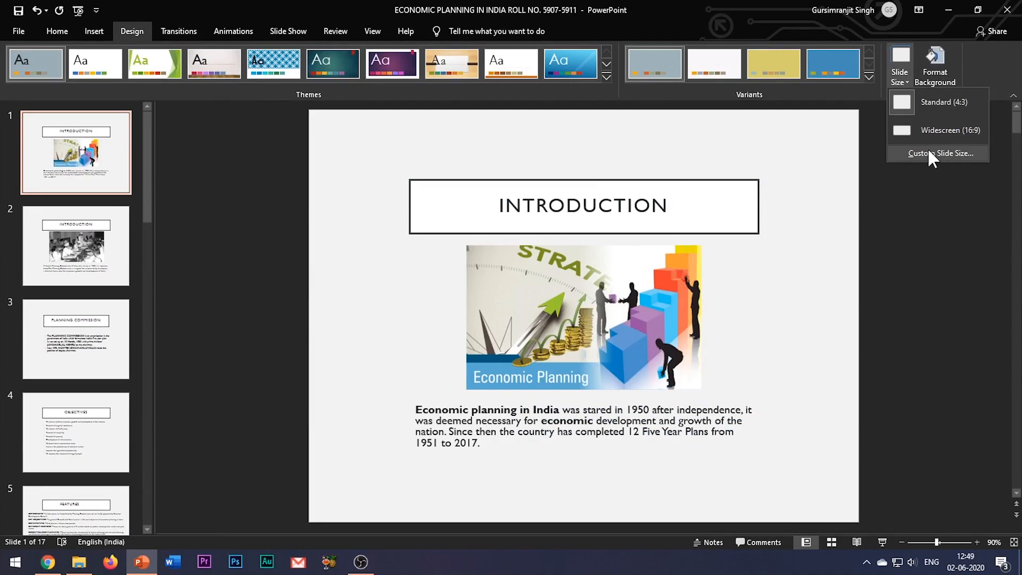
pyautogui.click(940, 153)
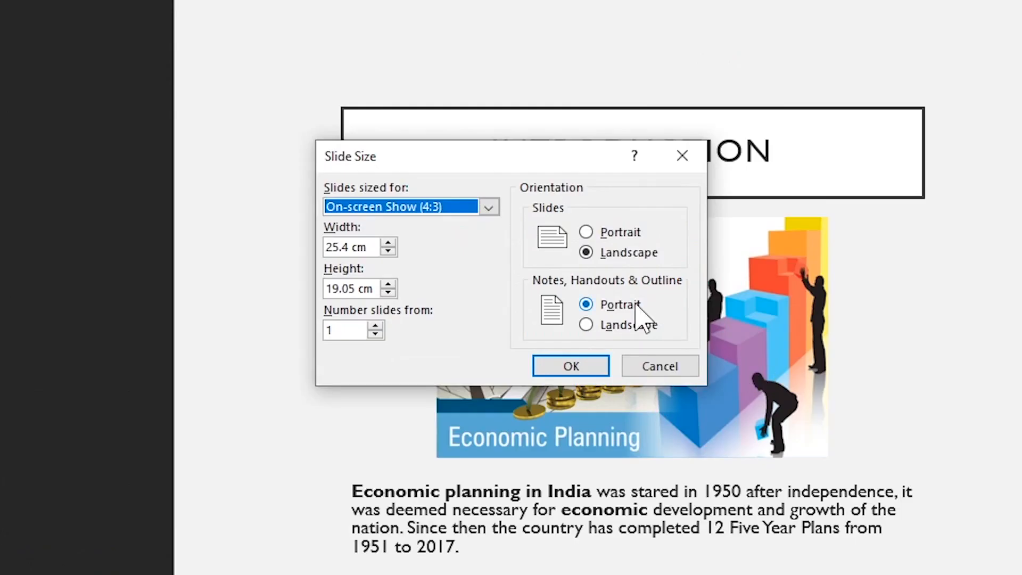
pyautogui.click(488, 206)
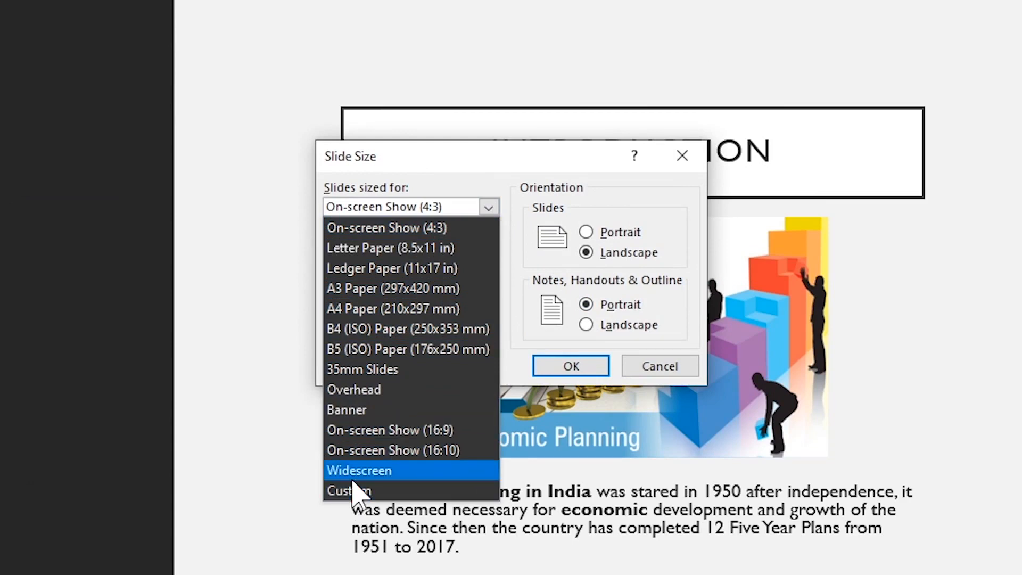
pyautogui.moveTo(446, 427)
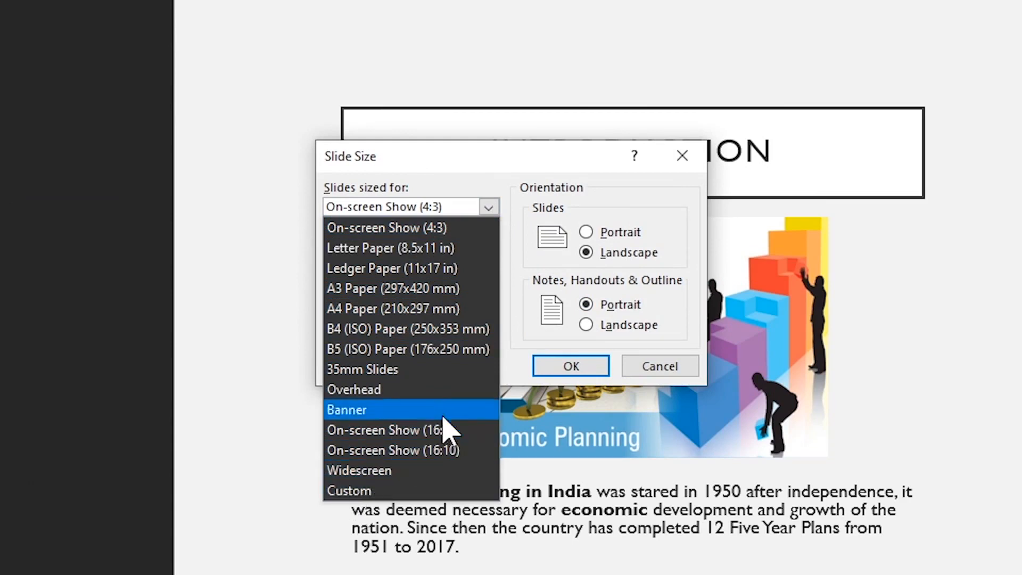
pyautogui.click(388, 227)
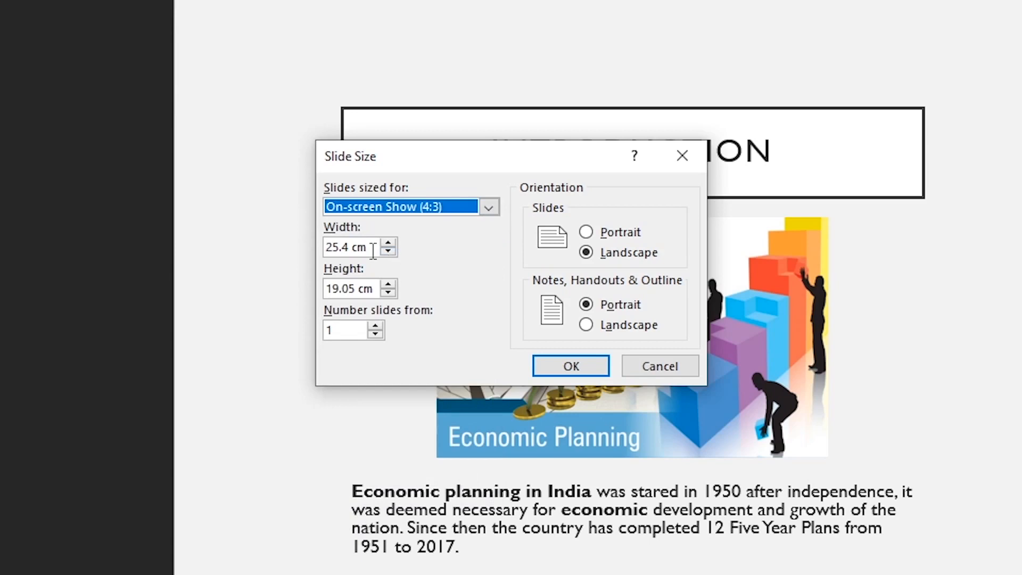
pyautogui.tripleClick(349, 289)
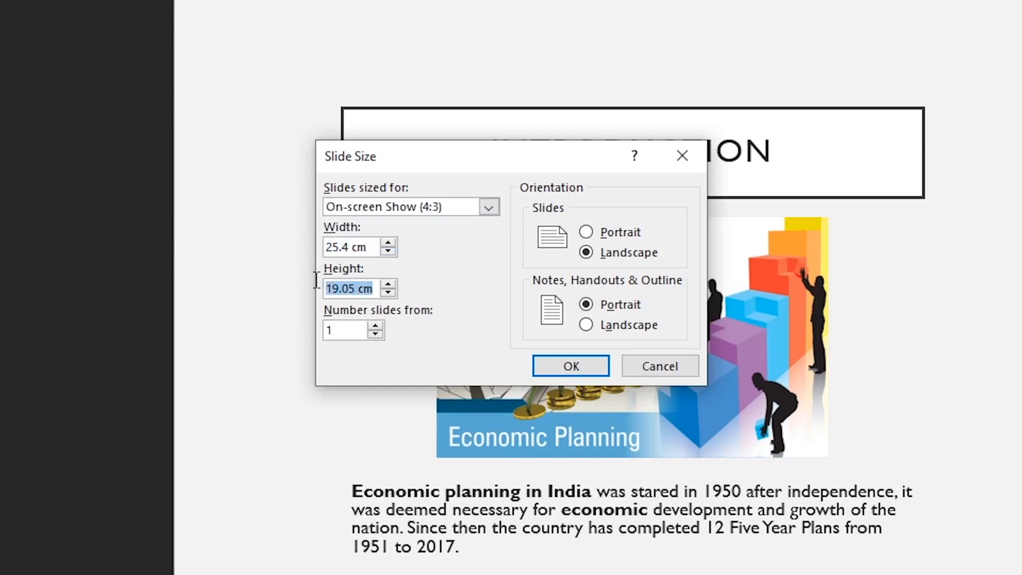
pyautogui.click(352, 246)
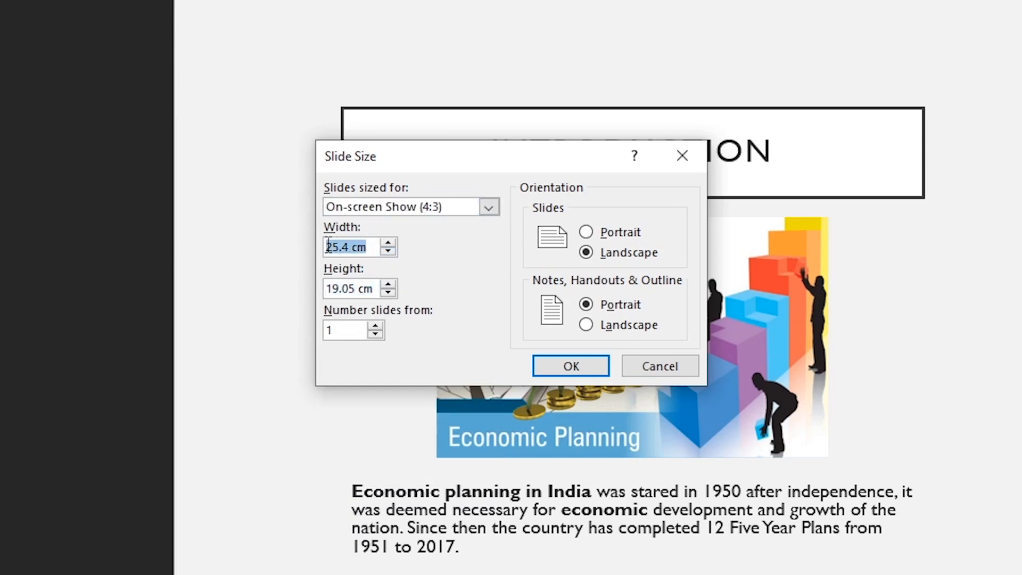
pyautogui.moveTo(463, 289)
pyautogui.write('1920')
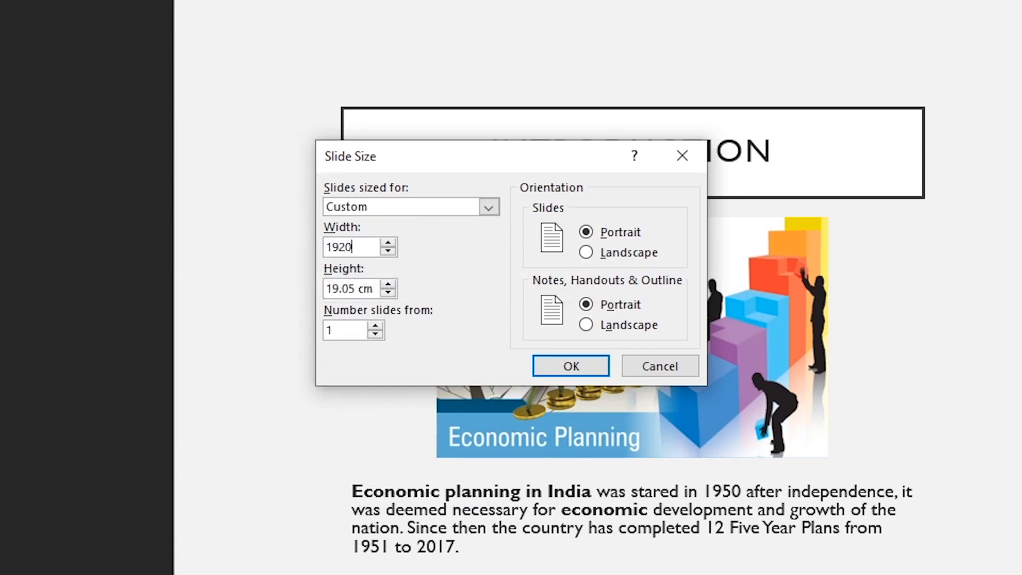
# Set the slide height to 1080 and apply the custom 1920 × 1080 px size
pyautogui.click(585, 252)
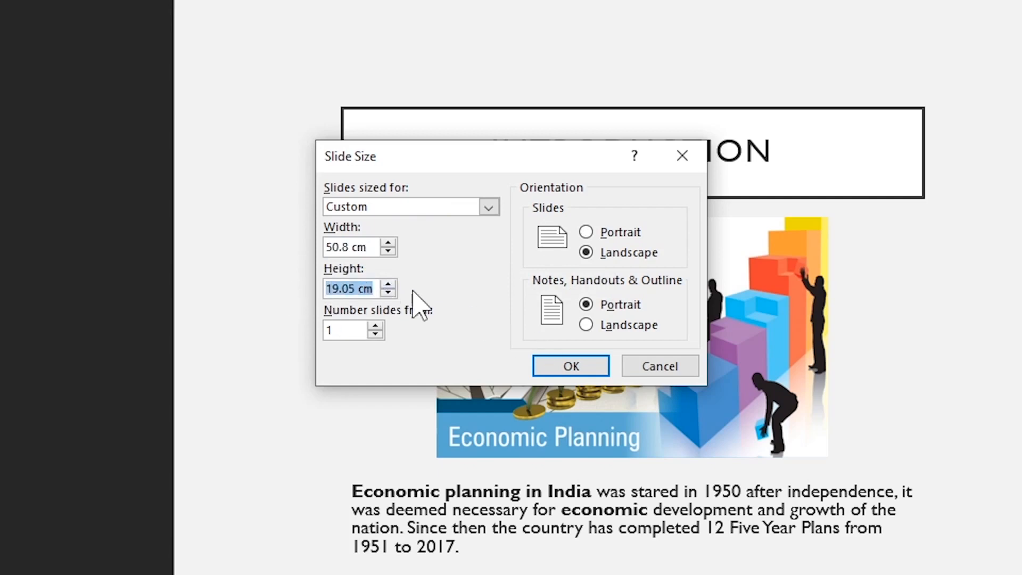
pyautogui.write('1080')
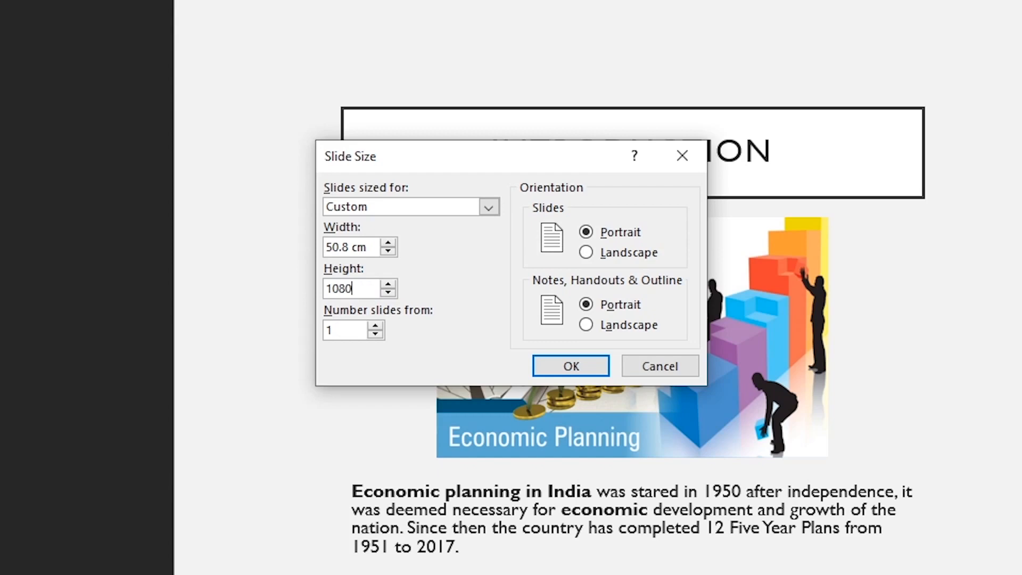
pyautogui.click(586, 252)
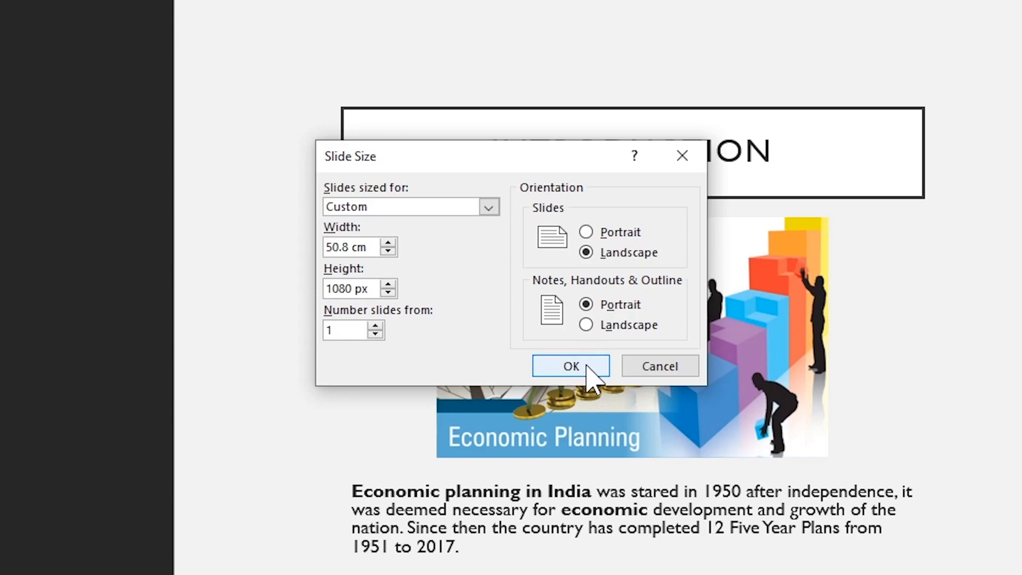
pyautogui.click(570, 365)
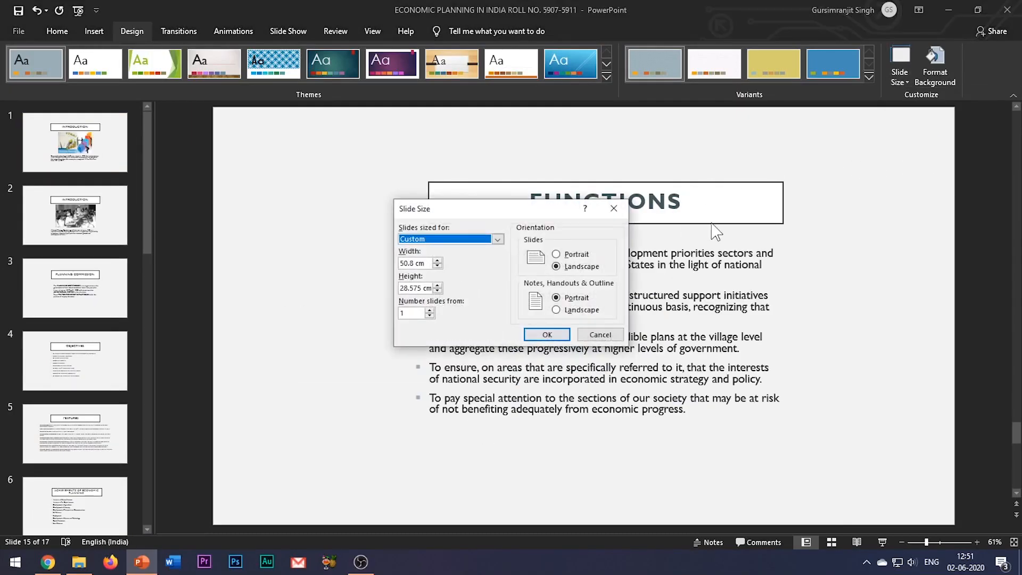
# Make the slides A4 portrait and scale the content down with Ensure Fit
pyautogui.click(576, 254)
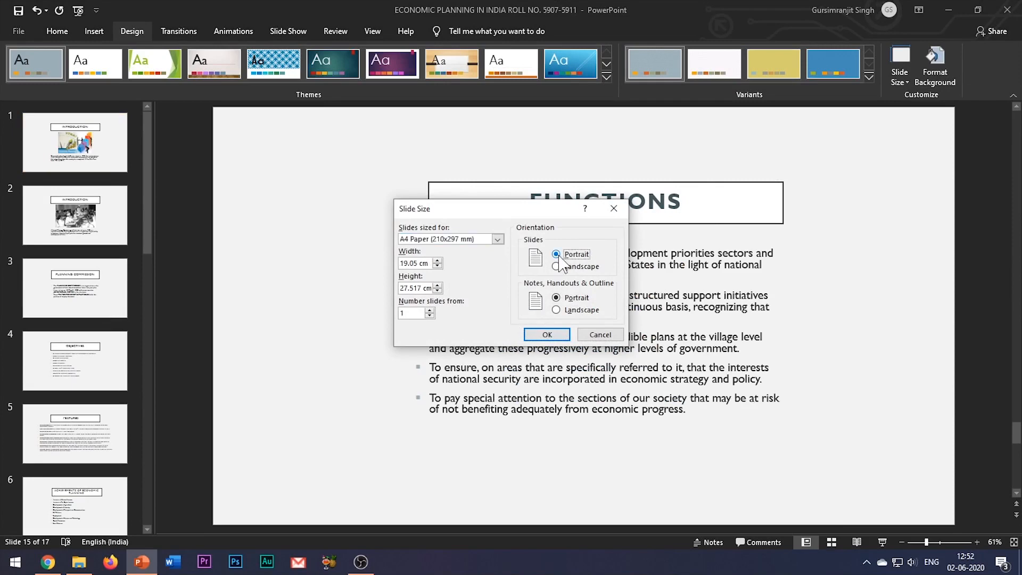
pyautogui.moveTo(547, 353)
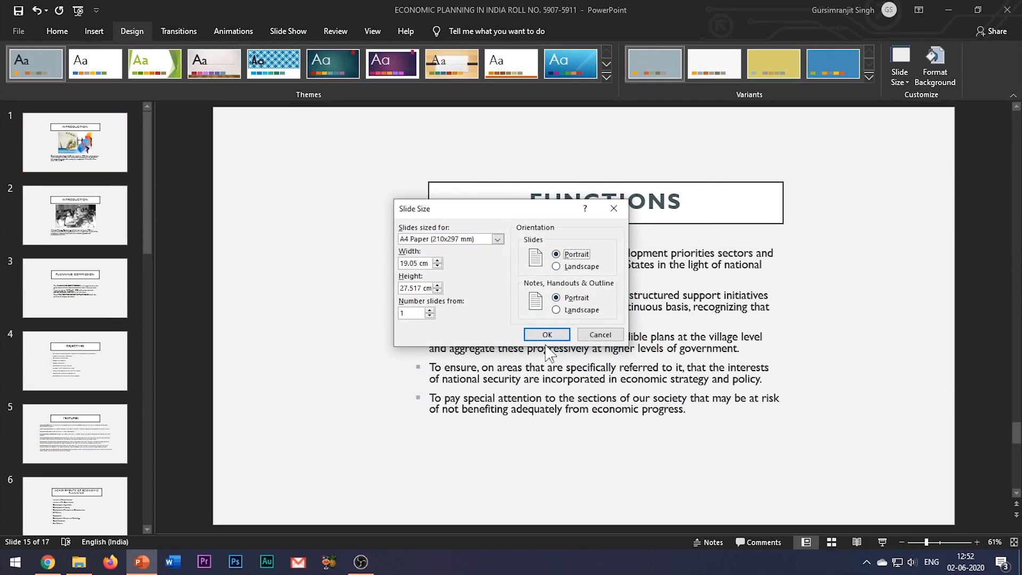
pyautogui.click(547, 334)
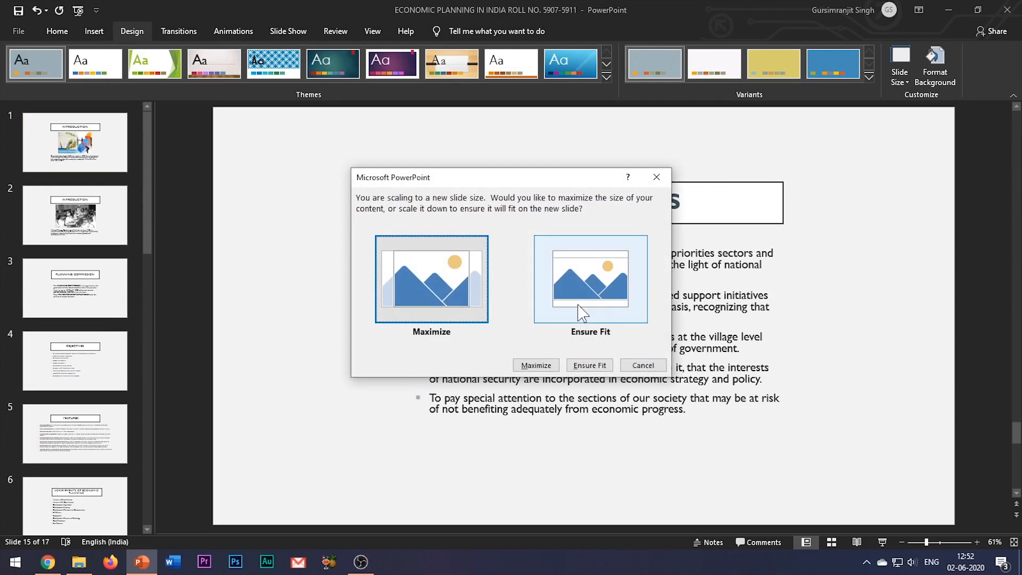
pyautogui.click(588, 364)
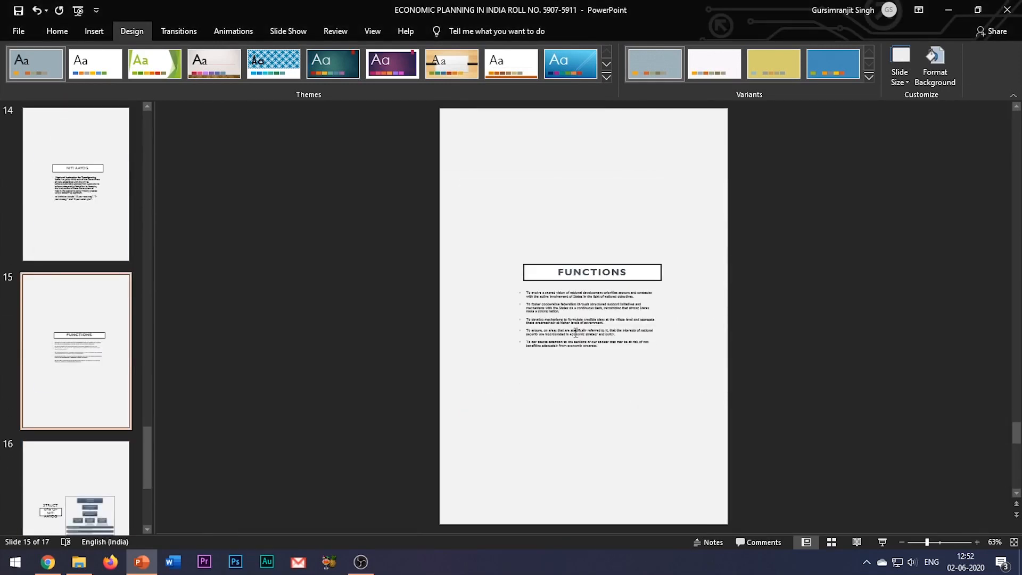
pyautogui.moveTo(876, 549)
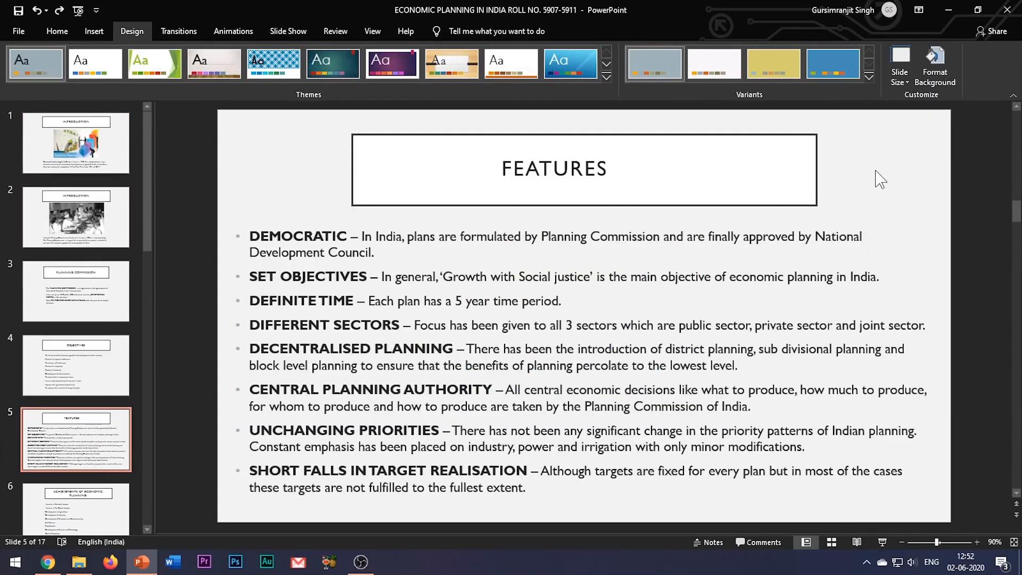
# Apply the Widescreen size from Custom Slide Size, reaching the Maximize/Ensure Fit prompt
pyautogui.click(899, 65)
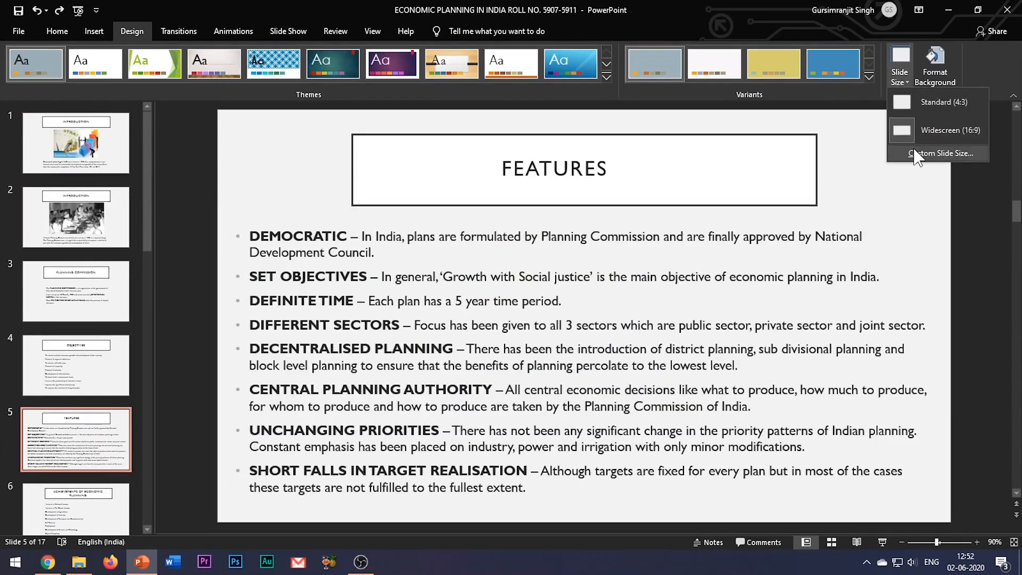
pyautogui.click(939, 153)
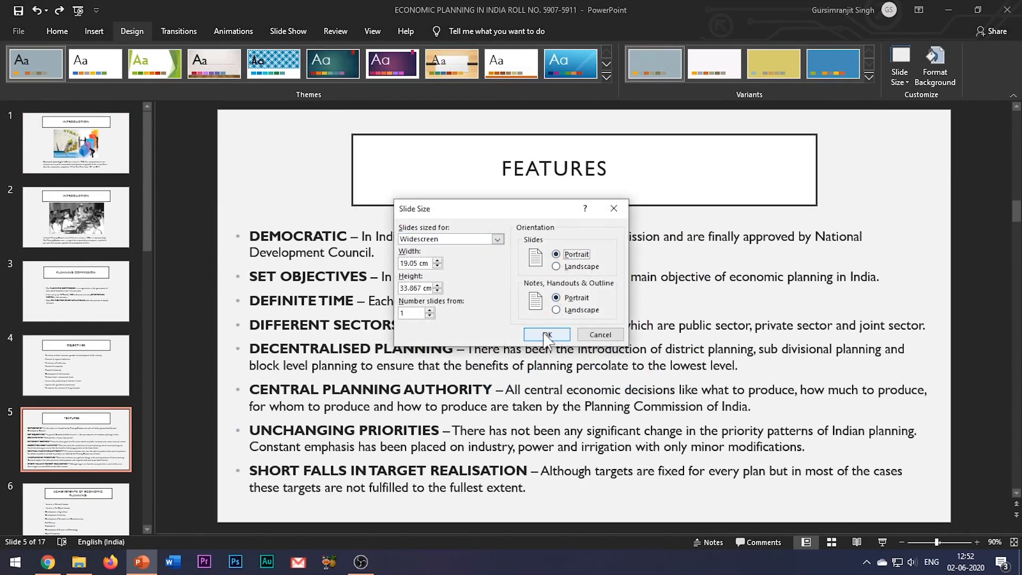
pyautogui.click(546, 334)
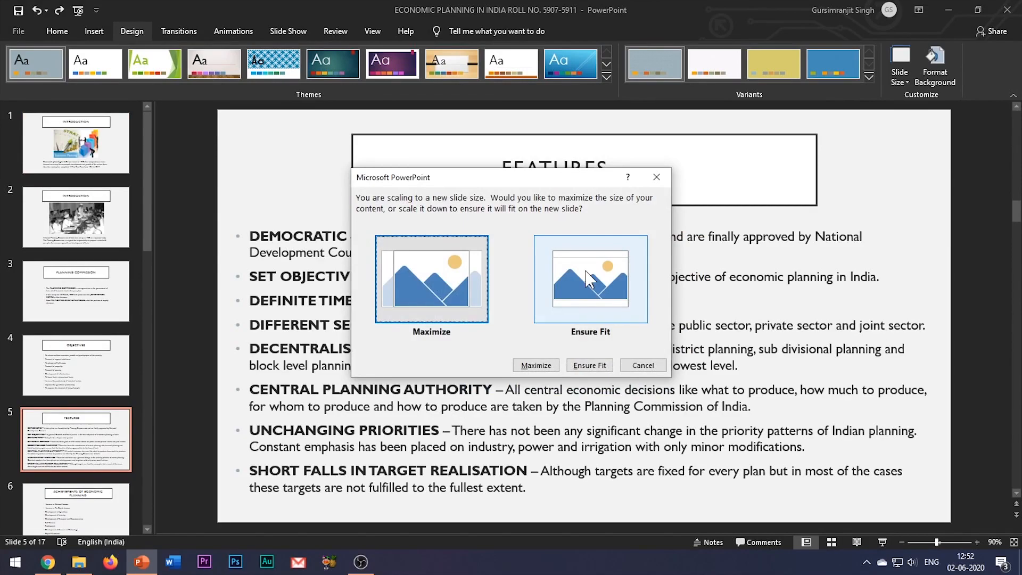